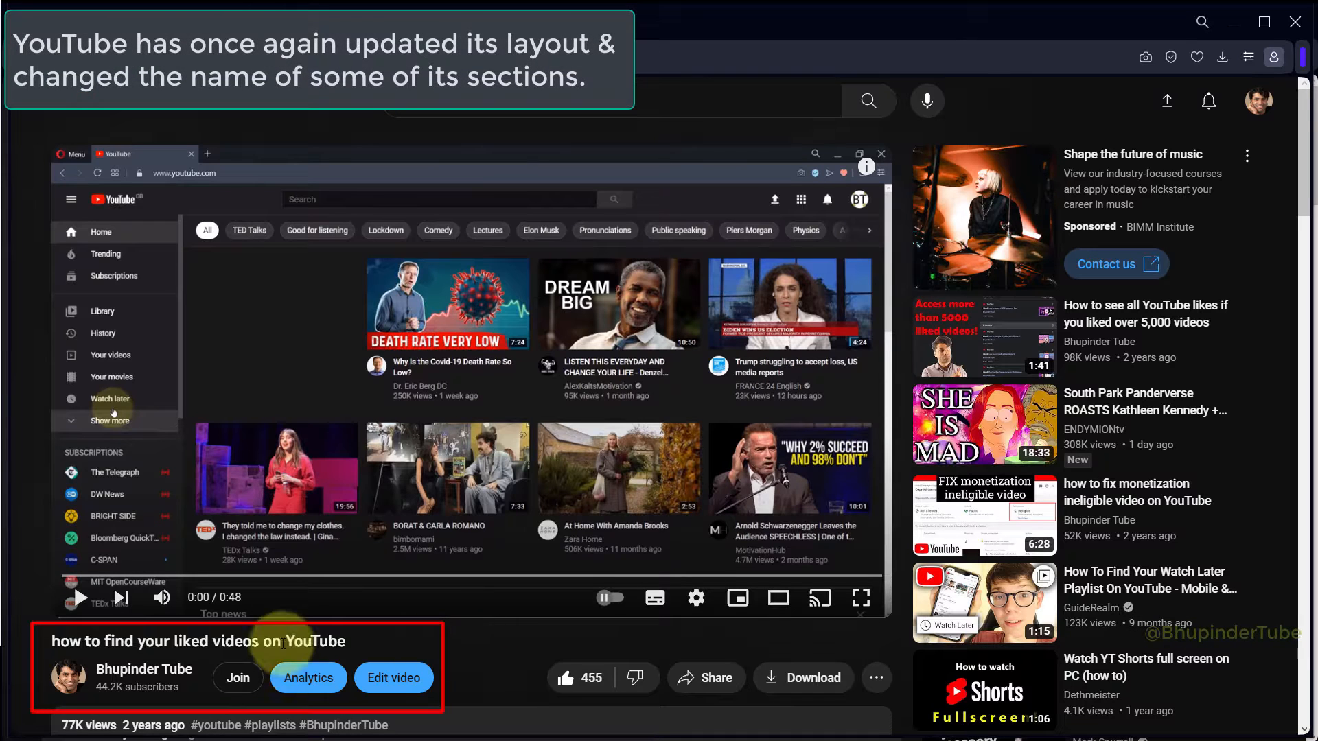
# - Expand the YouTube sidebar and reveal all saved playlists, including Liked videos
pyautogui.scroll(-3)
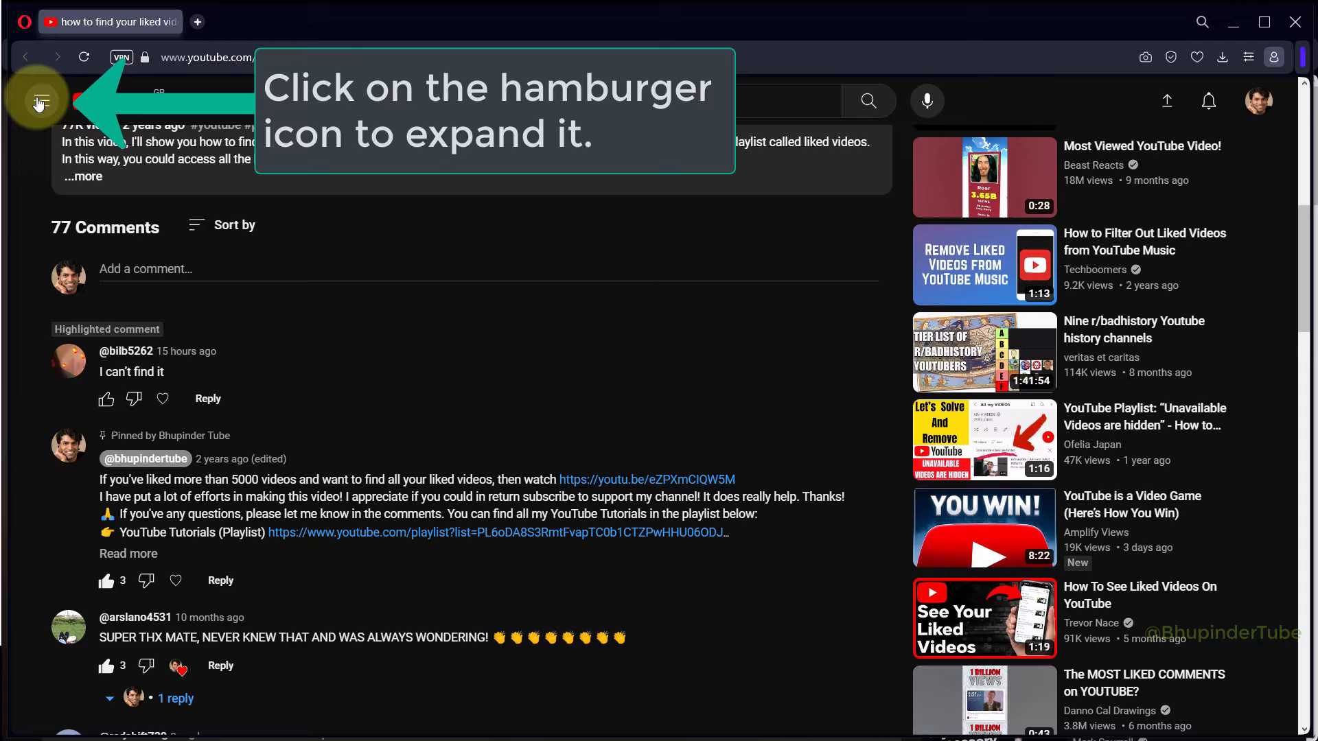
pyautogui.click(38, 101)
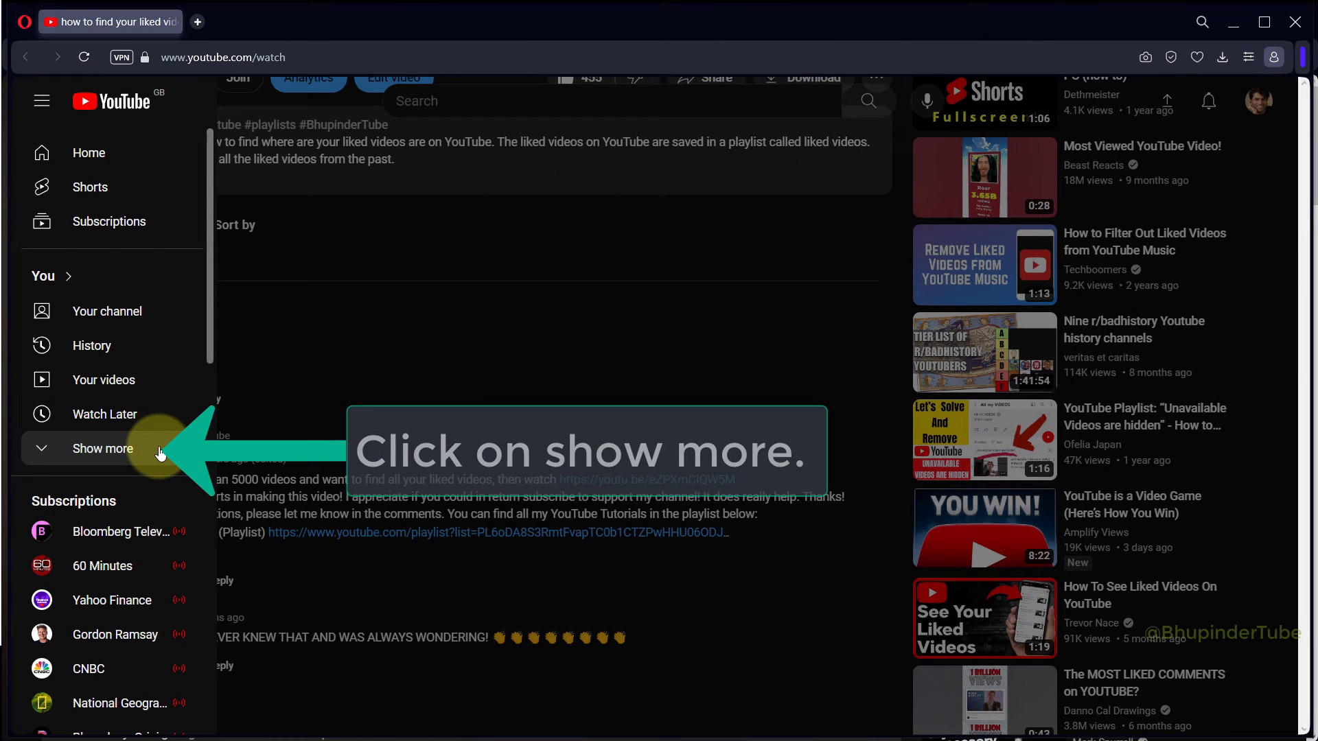
pyautogui.click(102, 448)
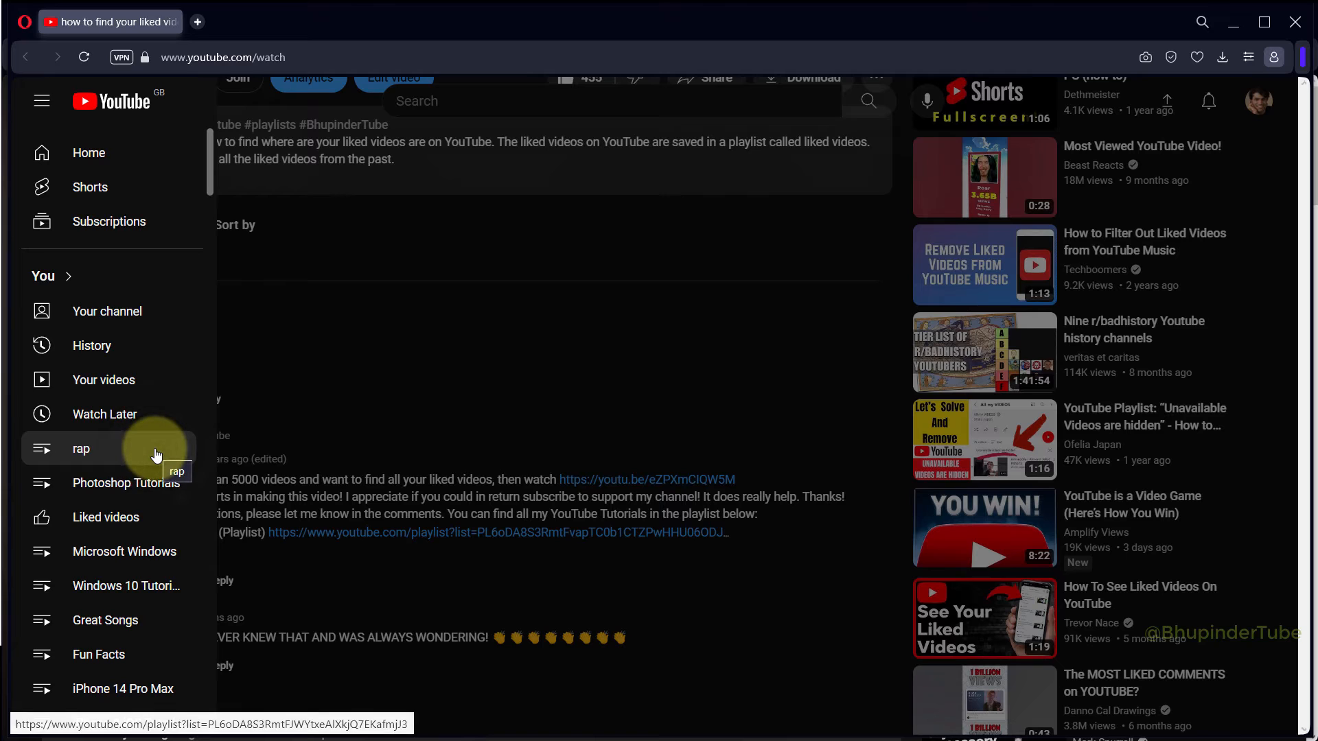
pyautogui.moveTo(144, 522)
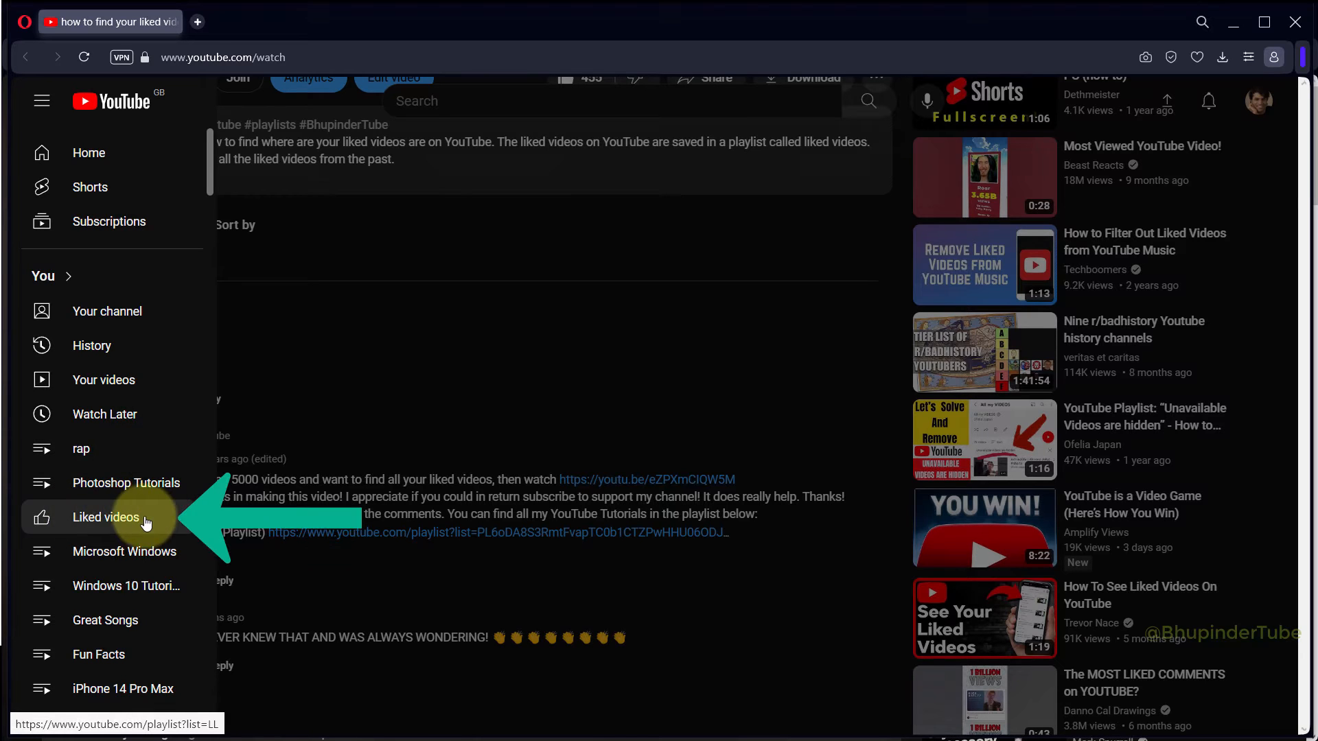
pyautogui.moveTo(43, 276)
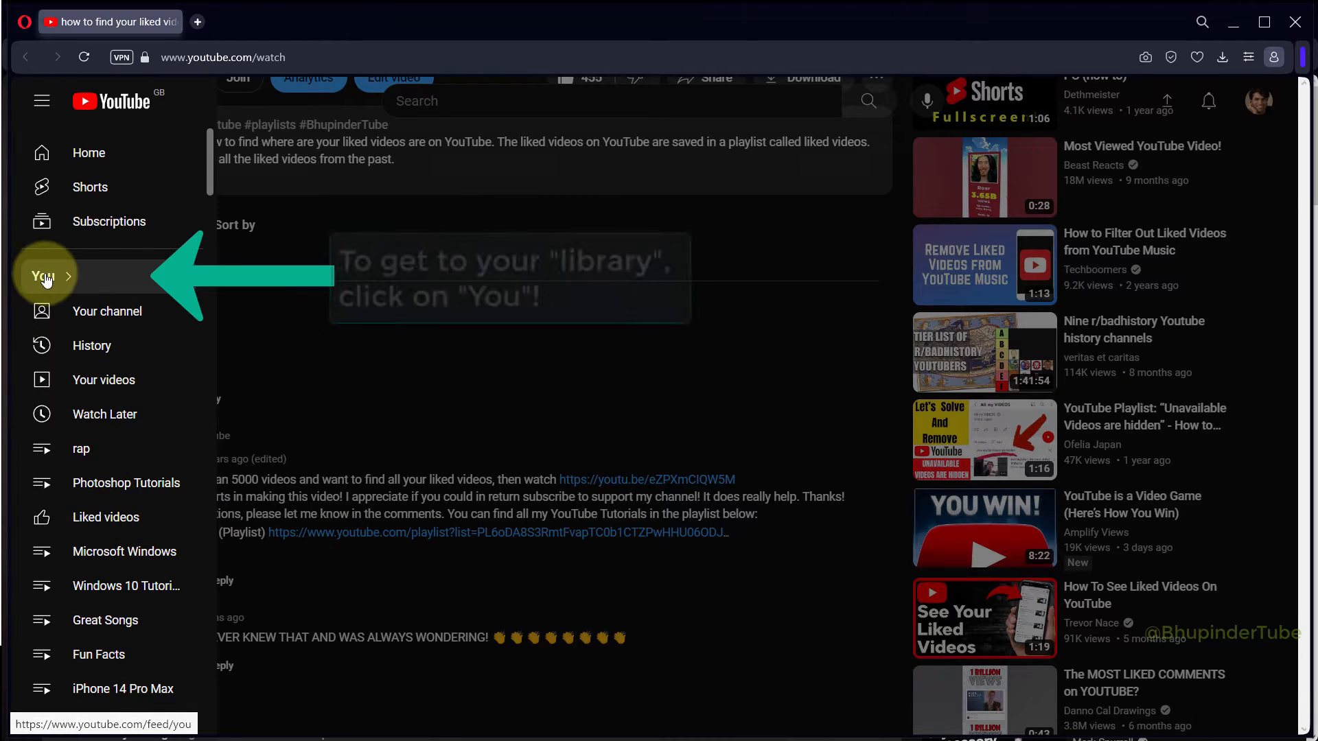
# - Open the Liked videos playlist from its section on the You library page
pyautogui.click(43, 276)
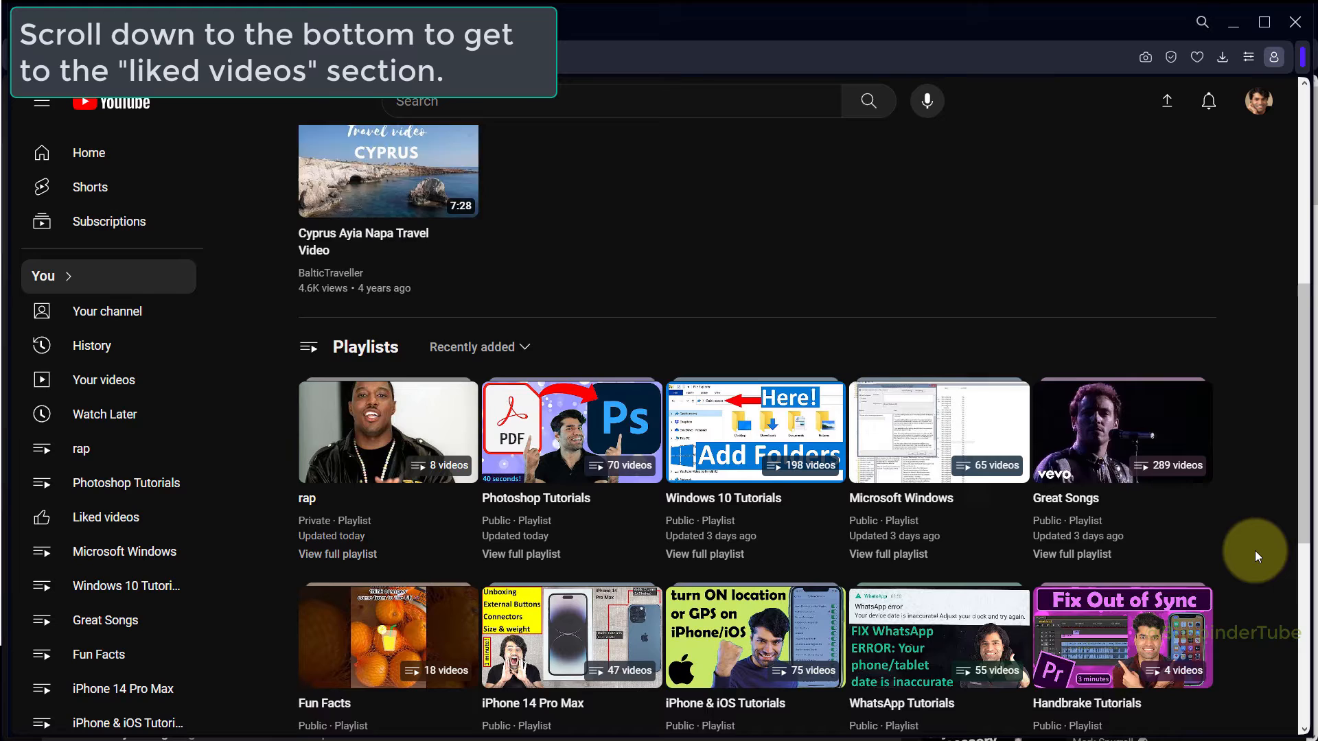
pyautogui.scroll(-3)
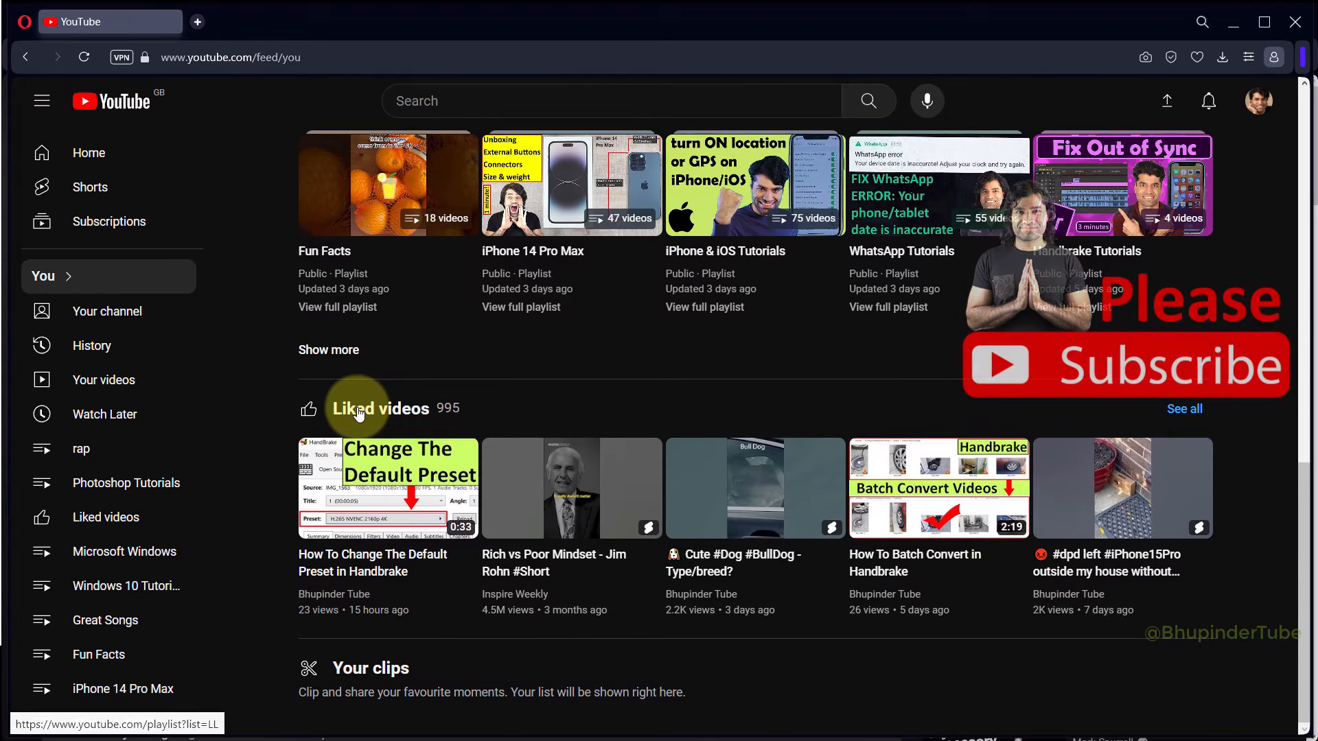
pyautogui.click(381, 408)
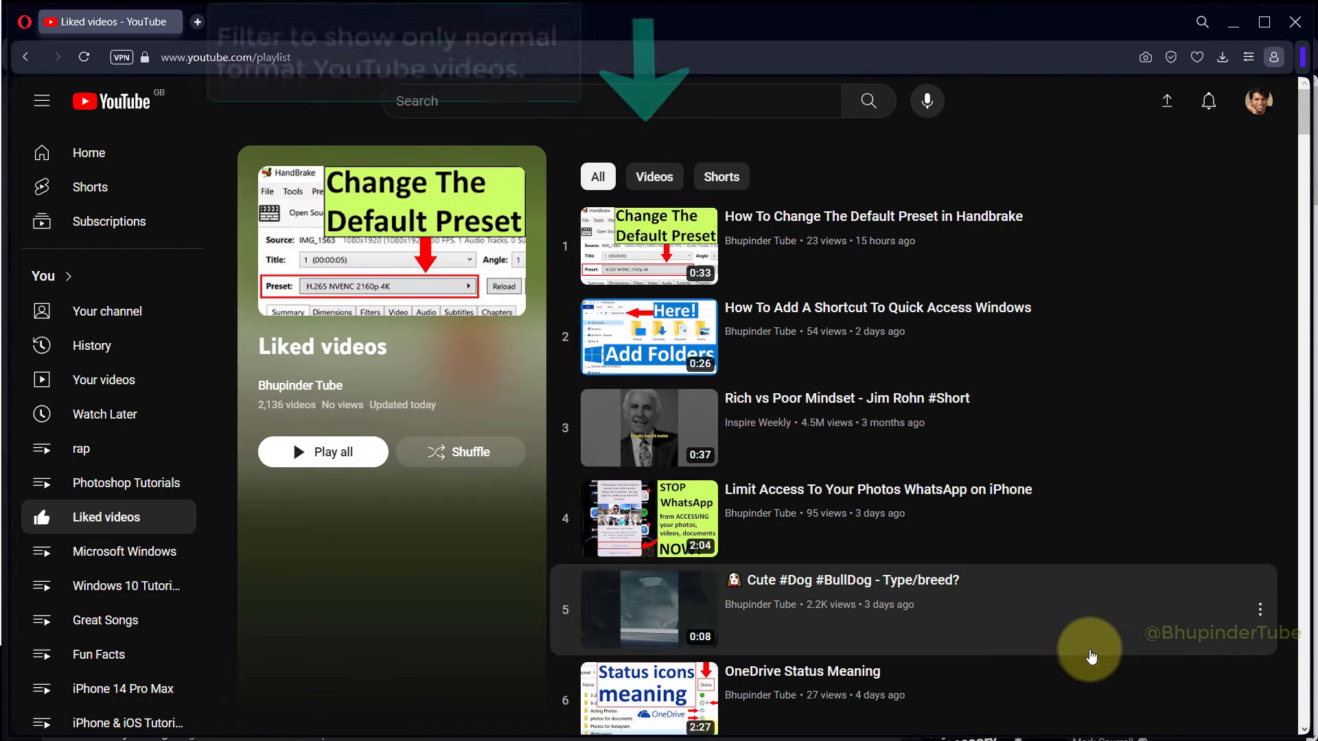
# - Switch the Liked videos filter from Videos to Shorts only
pyautogui.click(655, 149)
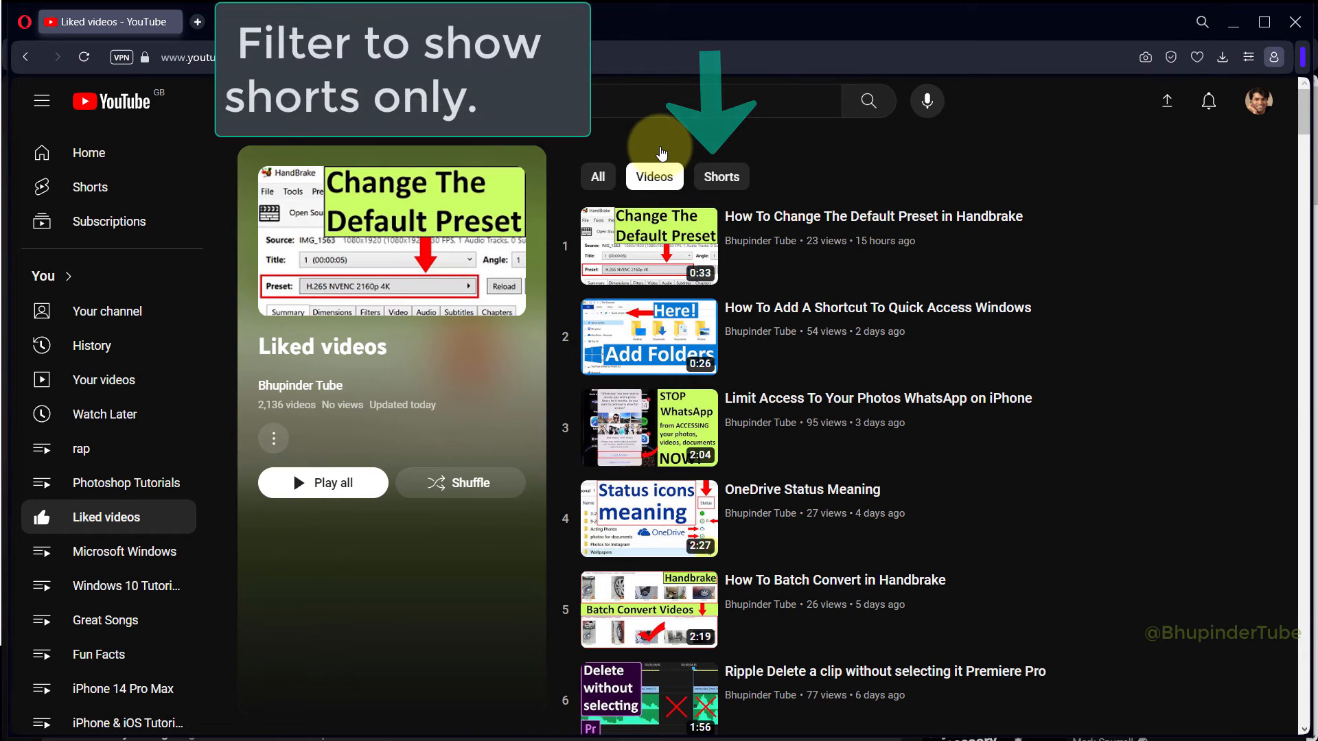
pyautogui.click(721, 177)
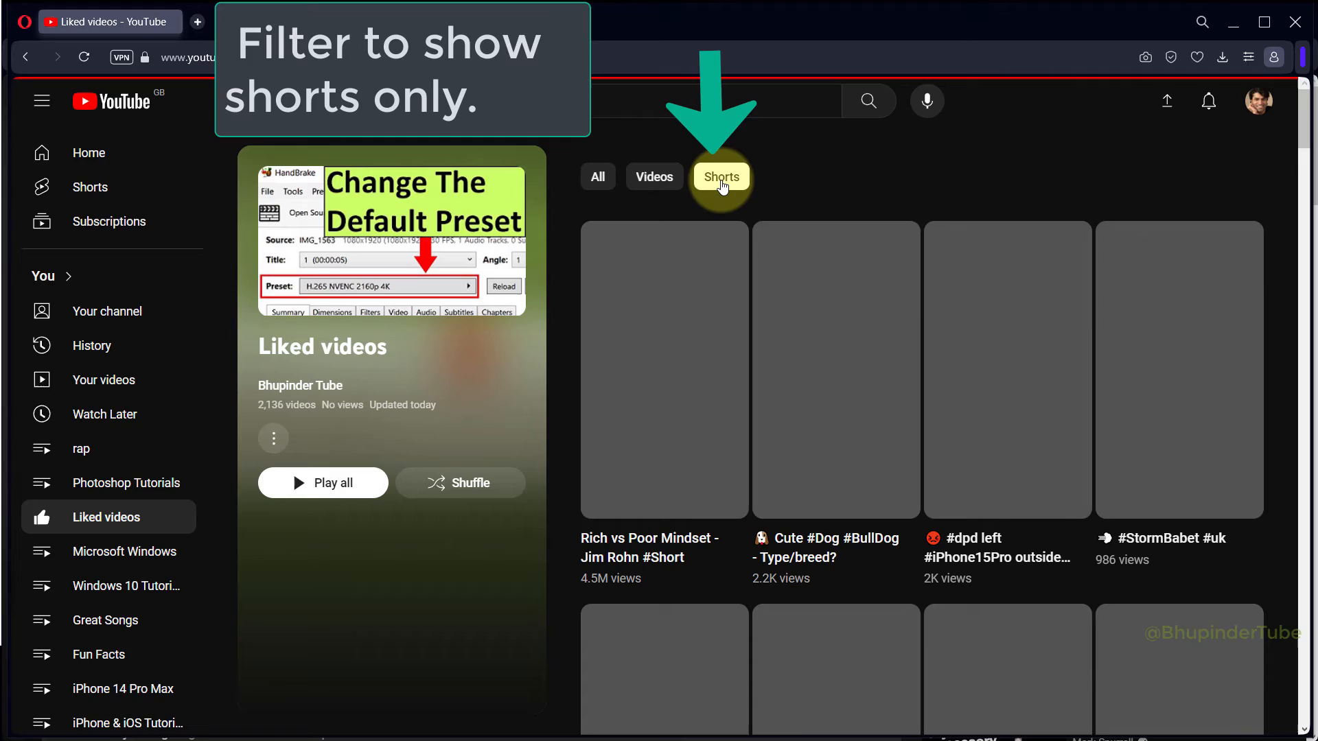
pyautogui.click(722, 176)
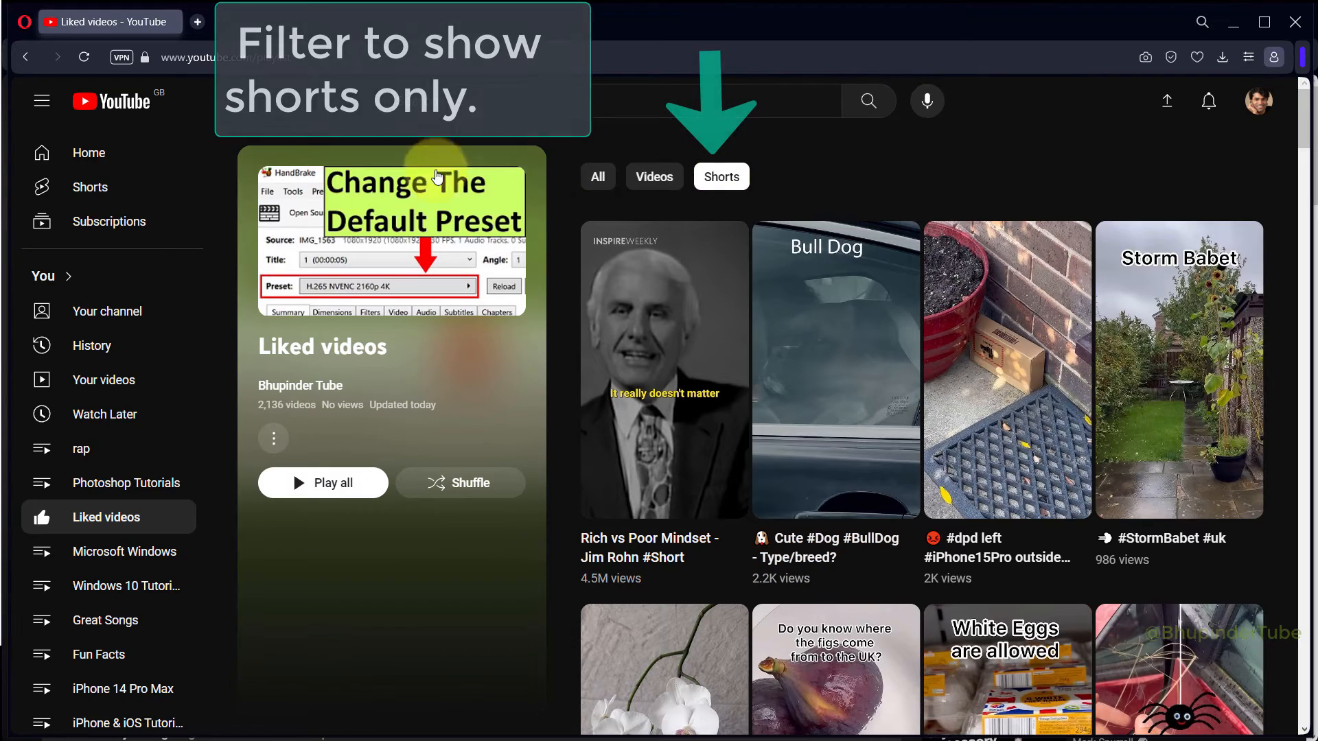